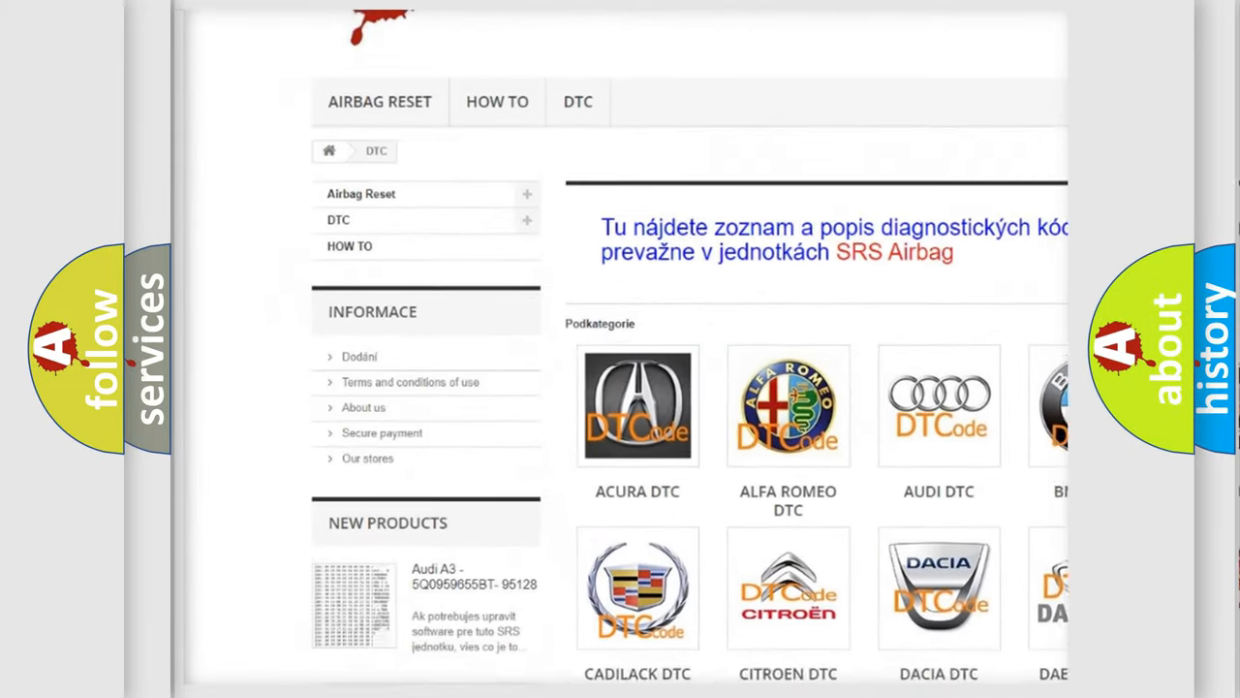
# - Scroll past the car-brand logos down to the table of B-series trouble codes
pyautogui.scroll(-3)
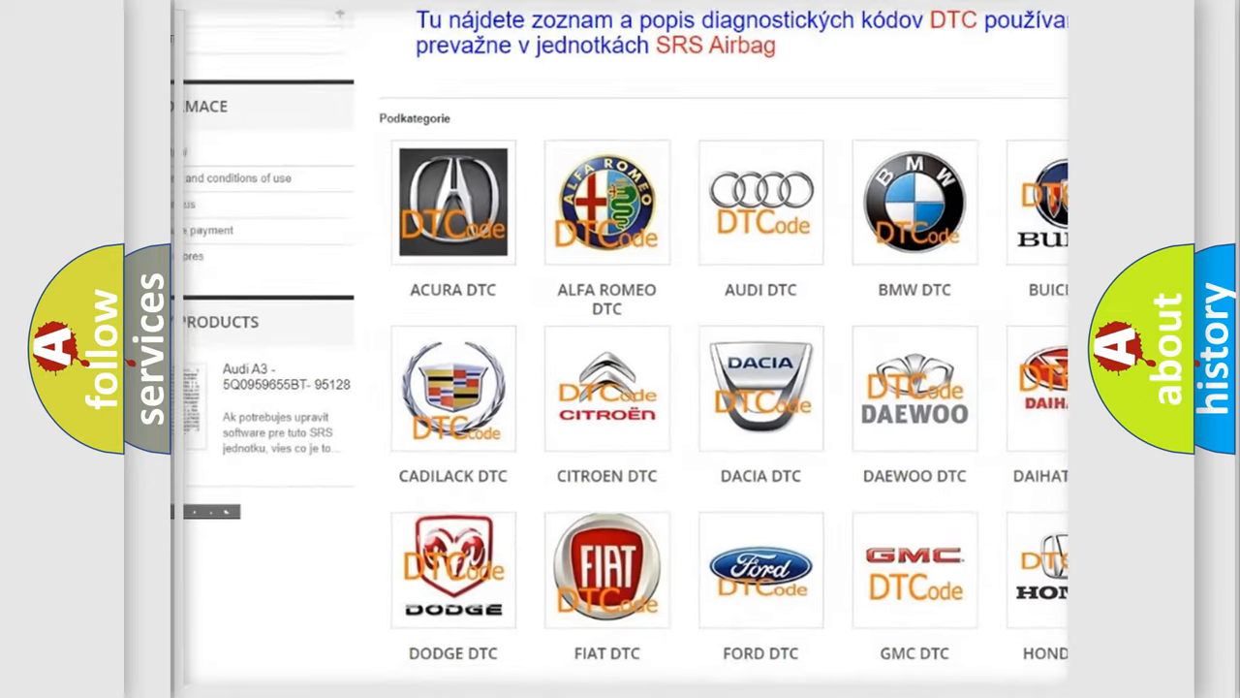
pyautogui.scroll(-3)
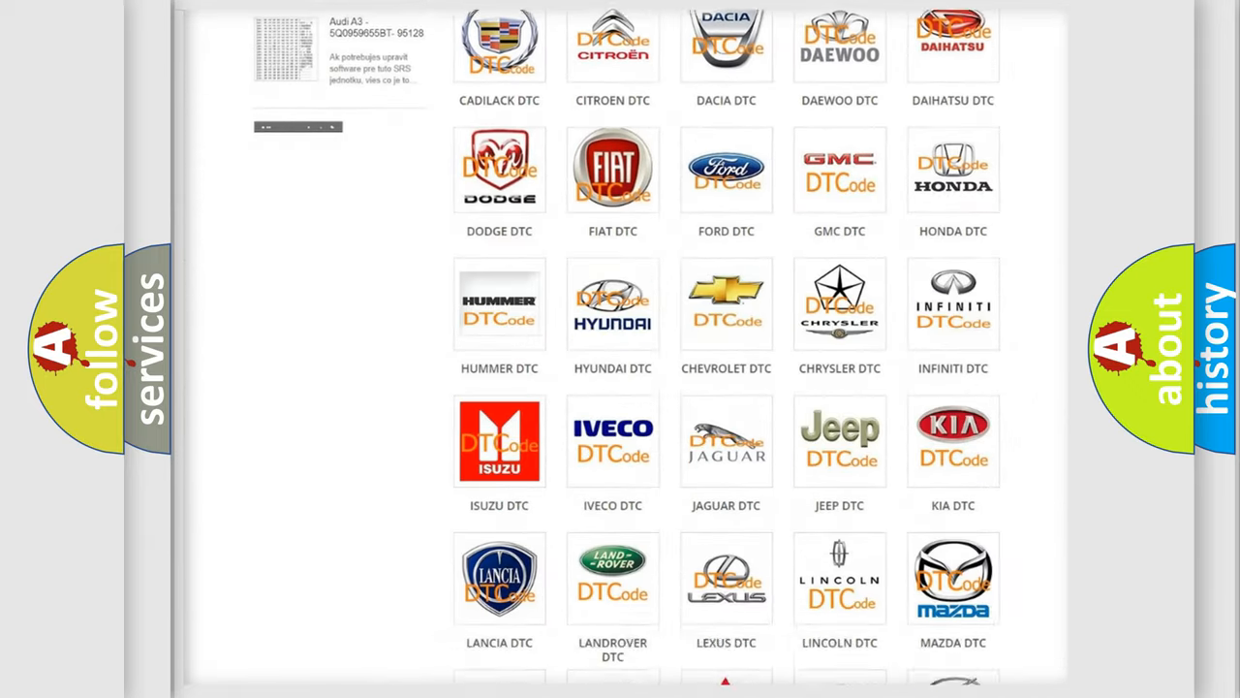
pyautogui.scroll(-3)
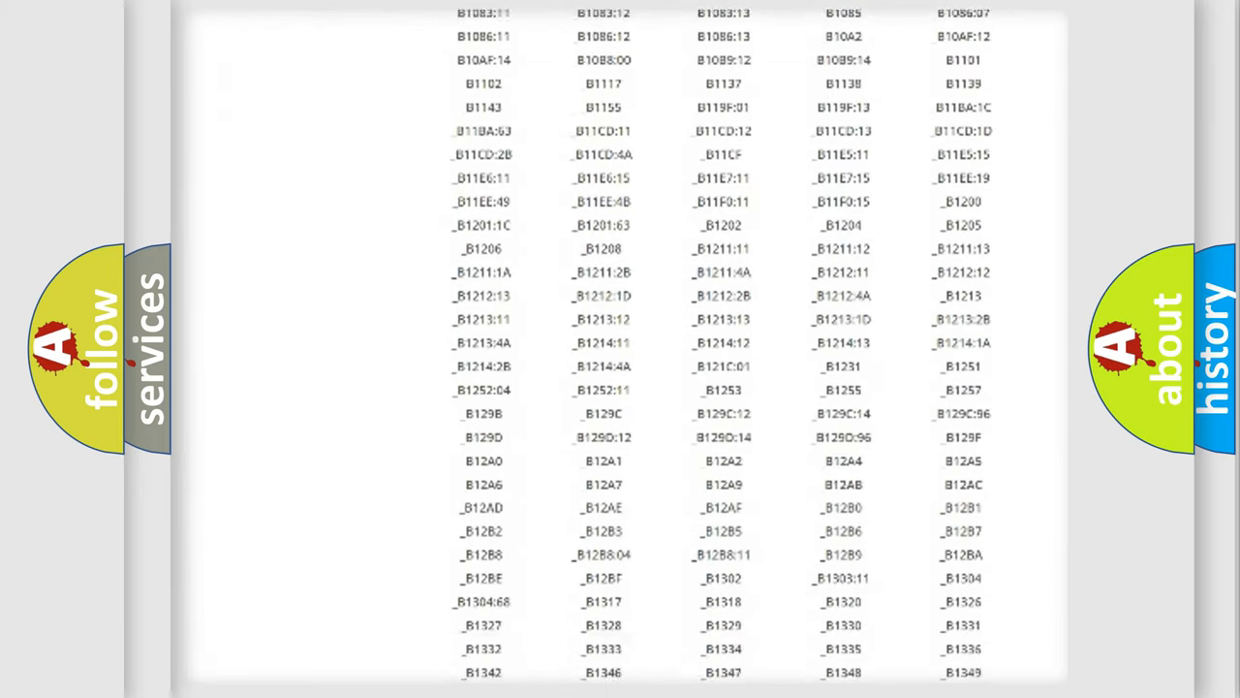
pyautogui.scroll(-3)
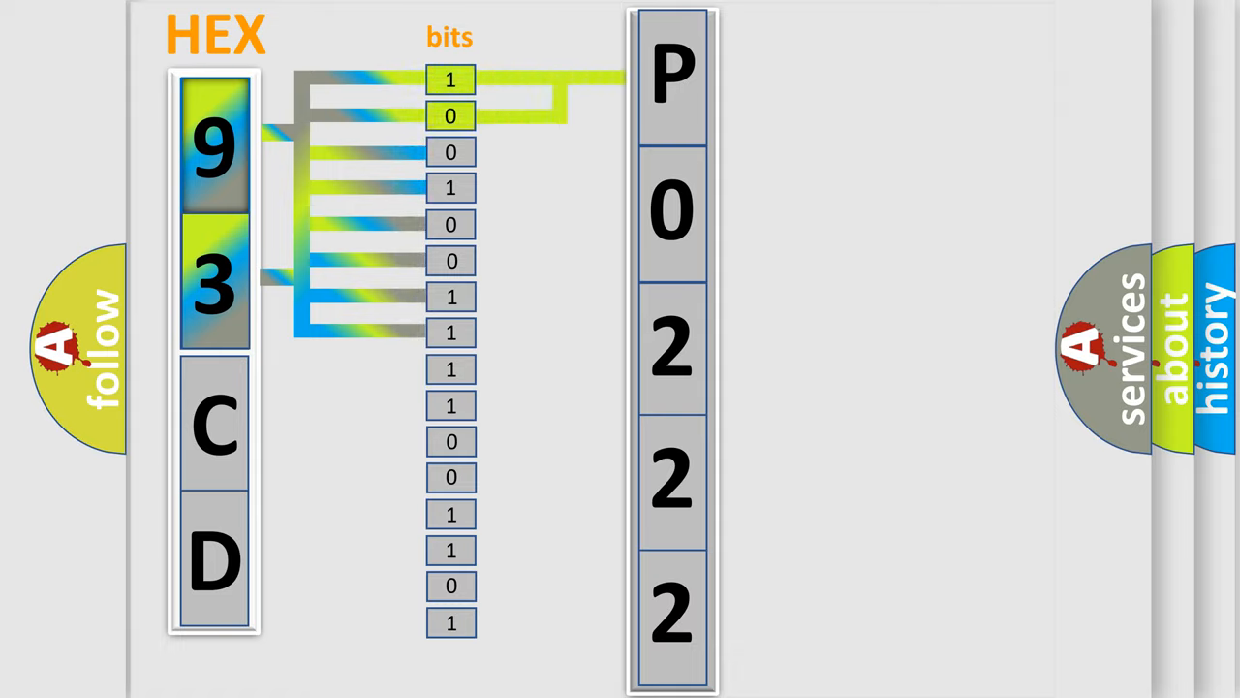
# - Play the animation routing digits 9 and 3 into bits and lighting the letter P
pyautogui.click(673, 73)
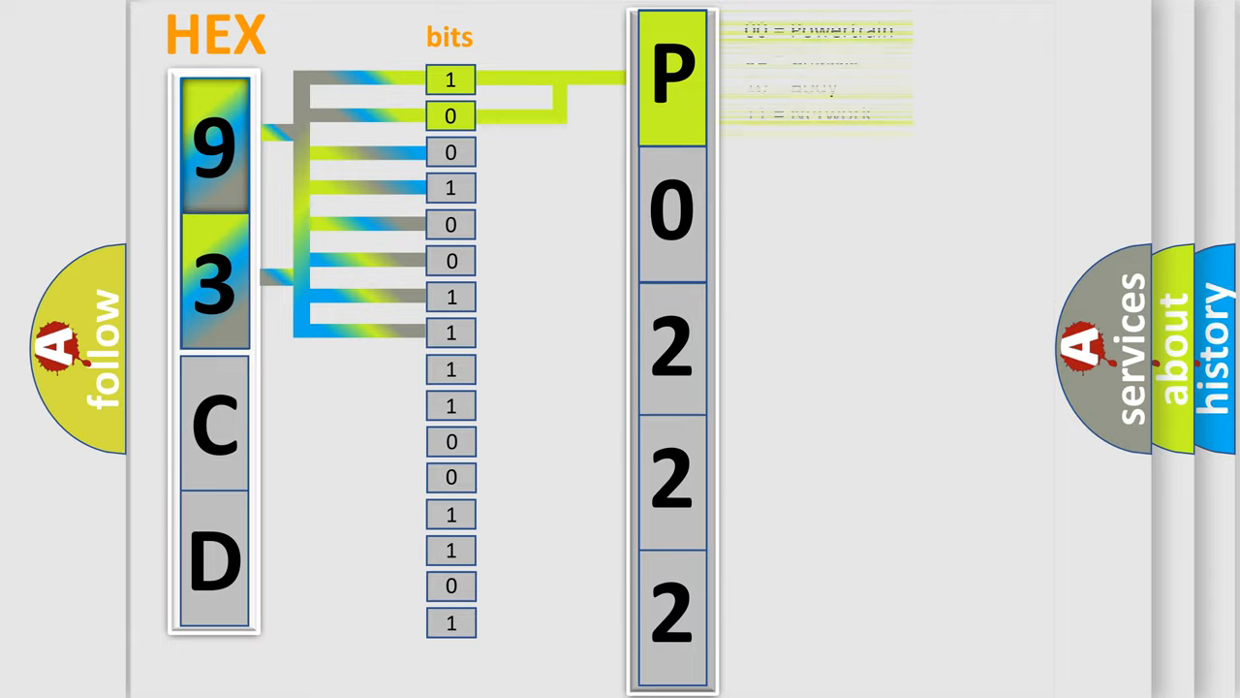